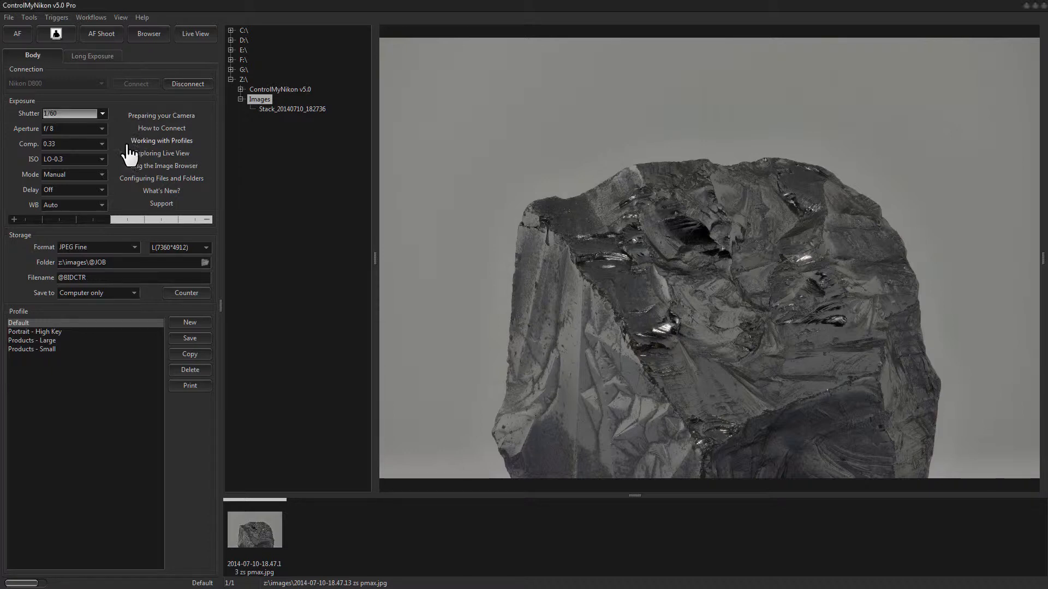
Step: Review the Shutter speed list on the Body tab with Bulb selected
{"action": "left_click", "coordinate": [98, 114]}
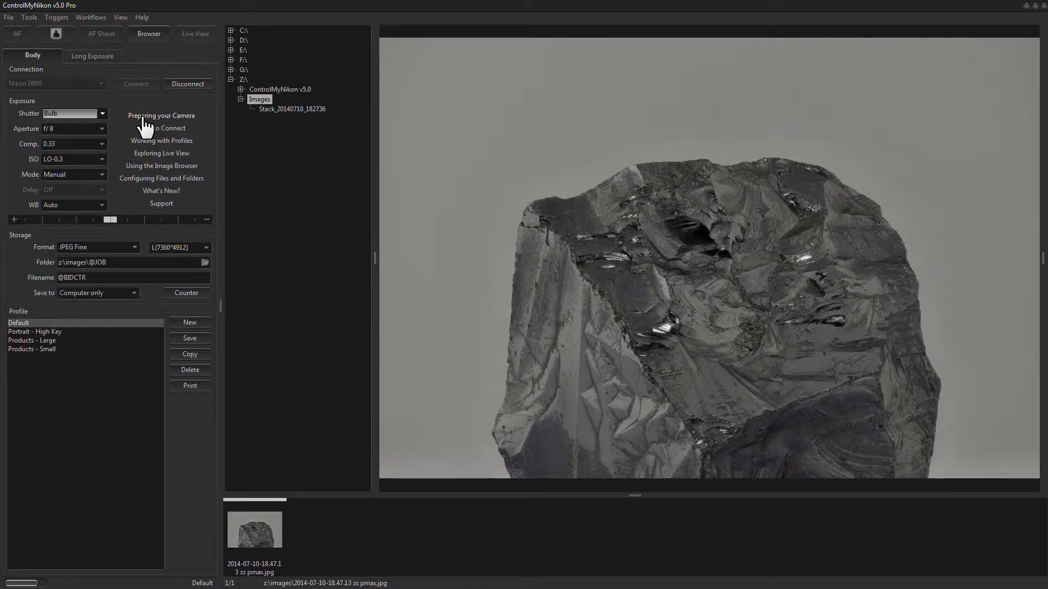
{"action": "mouse_move", "coordinate": [145, 152]}
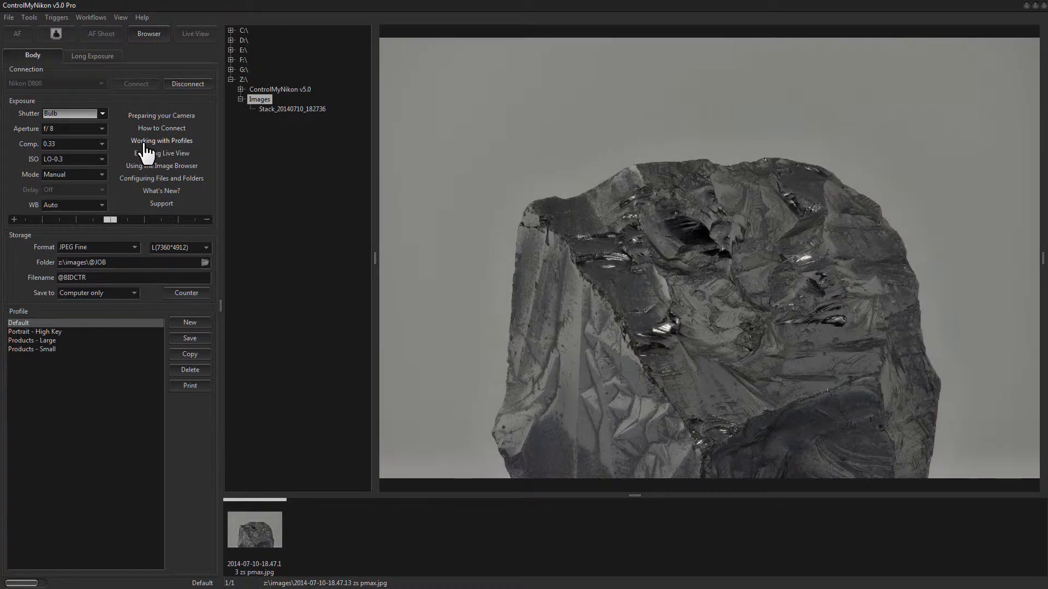
{"action": "mouse_move", "coordinate": [65, 126]}
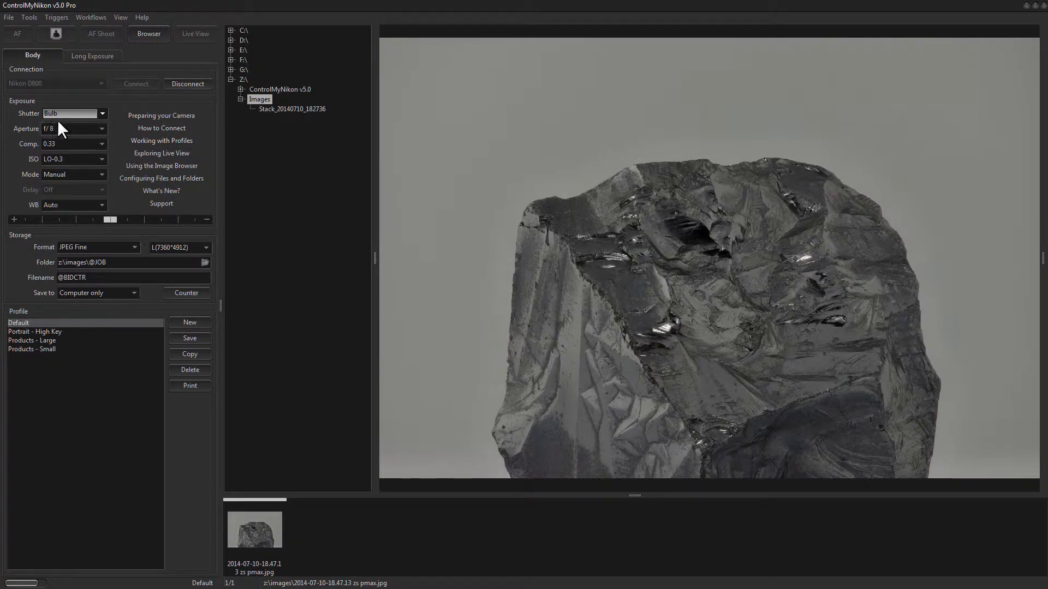
{"action": "left_click", "coordinate": [98, 113]}
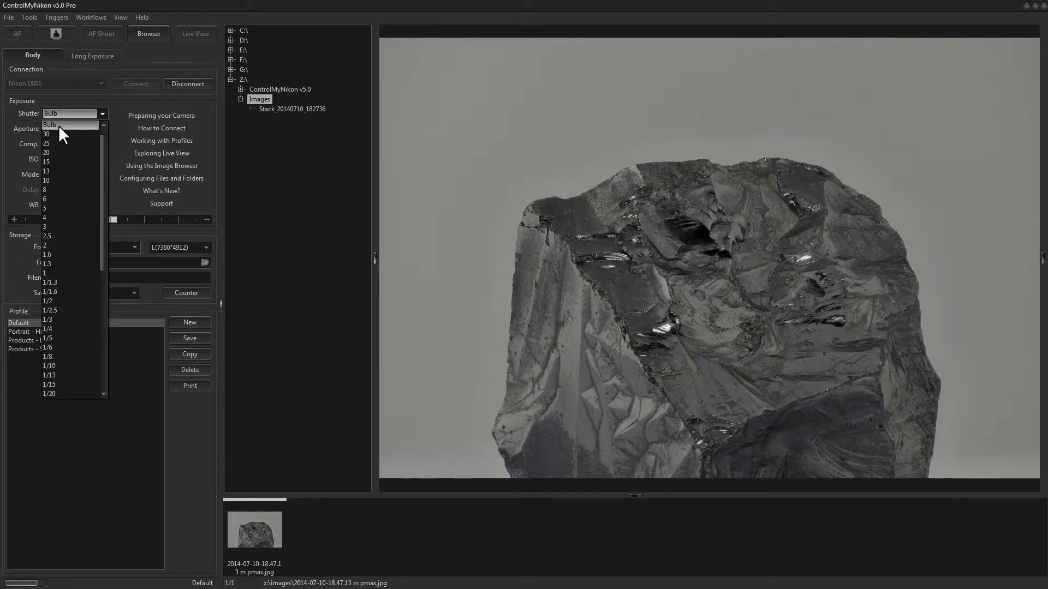
{"action": "mouse_move", "coordinate": [145, 111]}
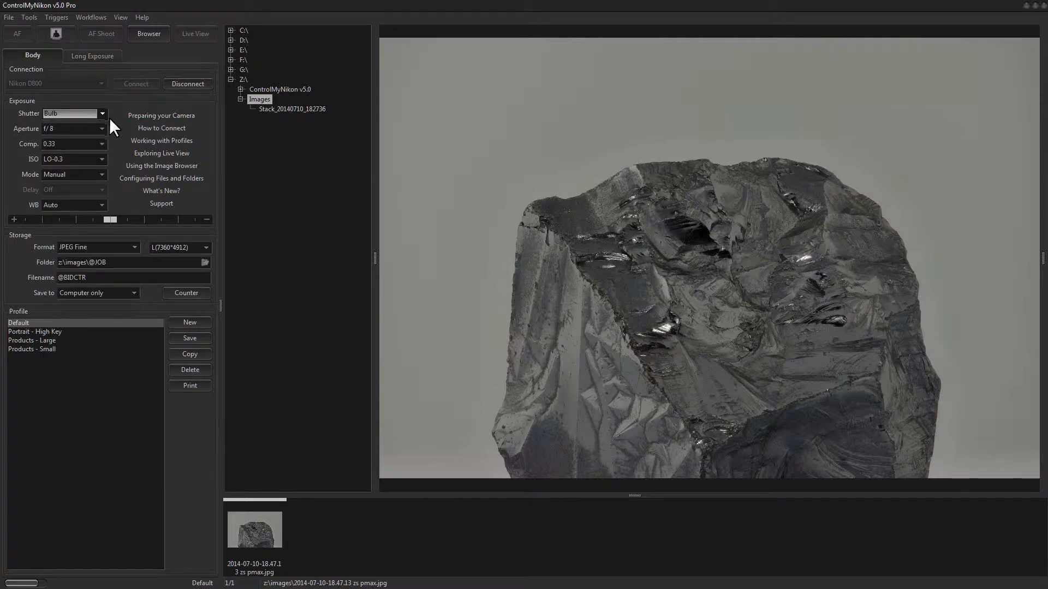
{"action": "mouse_move", "coordinate": [137, 146]}
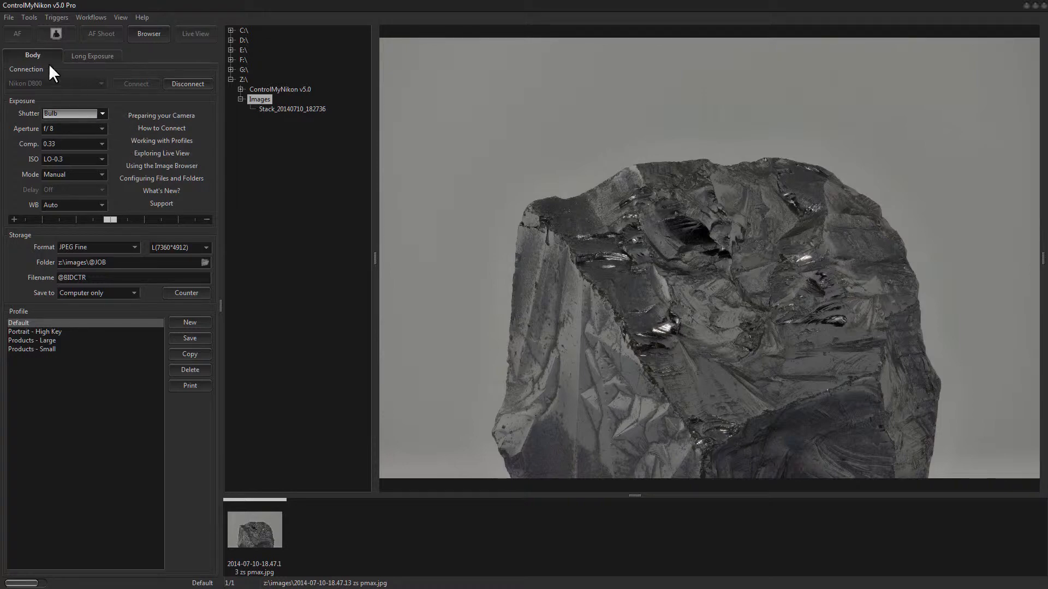
{"action": "mouse_move", "coordinate": [70, 85]}
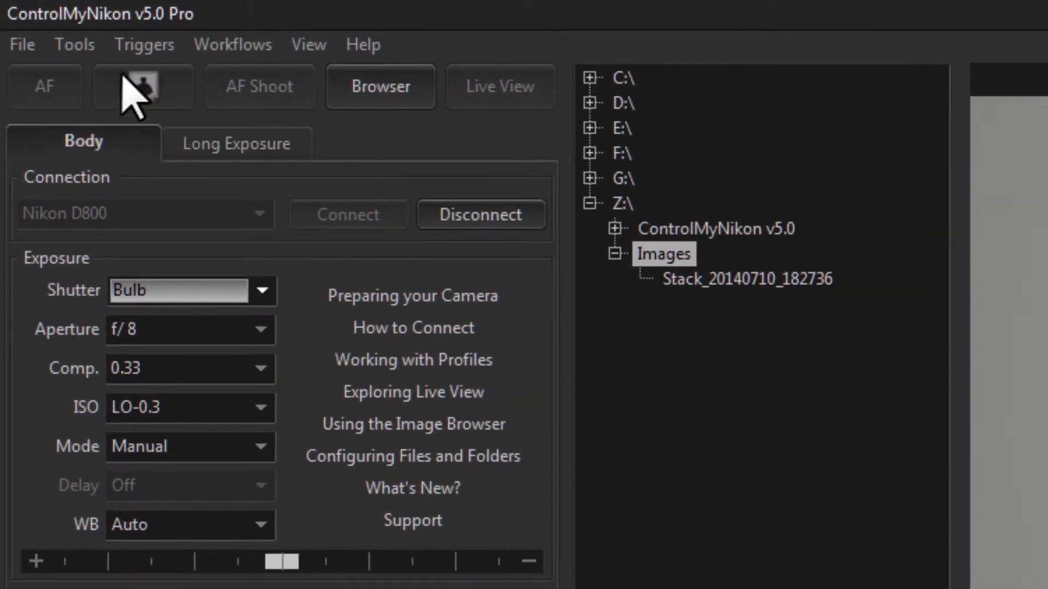
Step: Calculate a 34.2-second exposure from 1/200 shutter and a 12-stop filter
{"action": "left_click", "coordinate": [74, 44]}
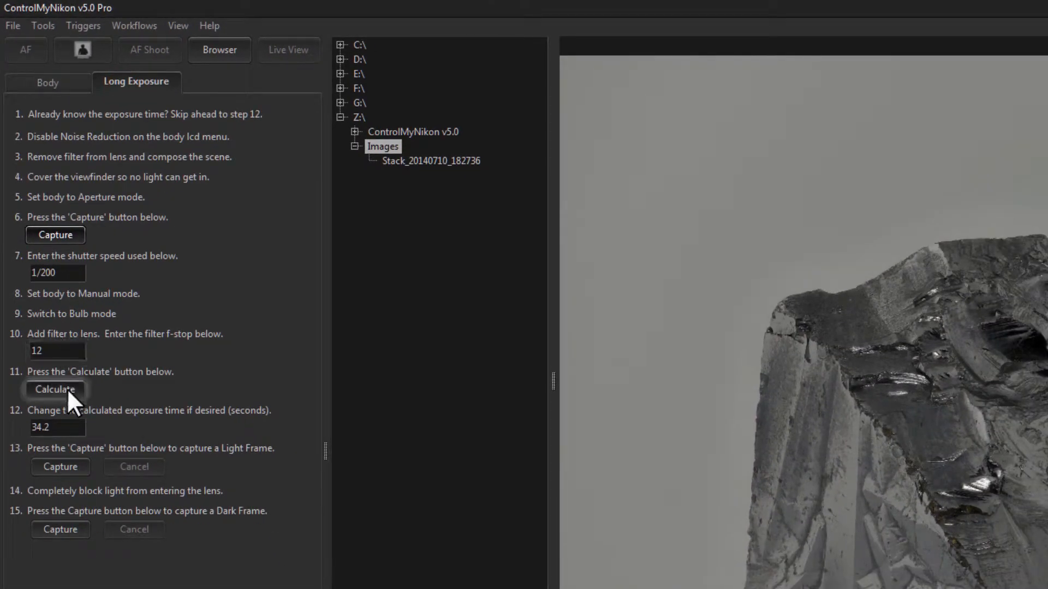
{"action": "left_click", "coordinate": [55, 428]}
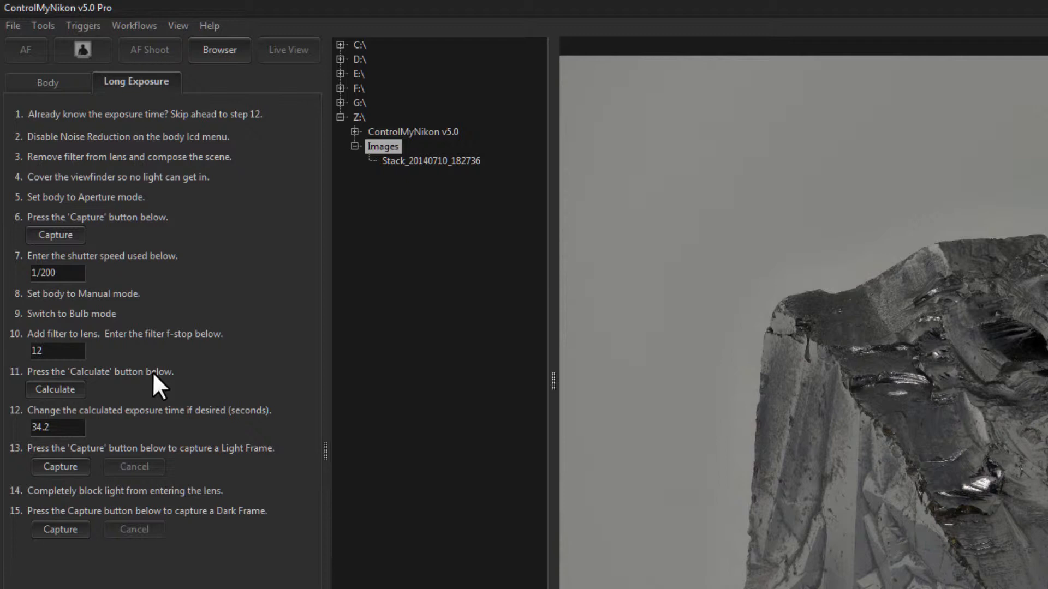
{"action": "mouse_move", "coordinate": [137, 364]}
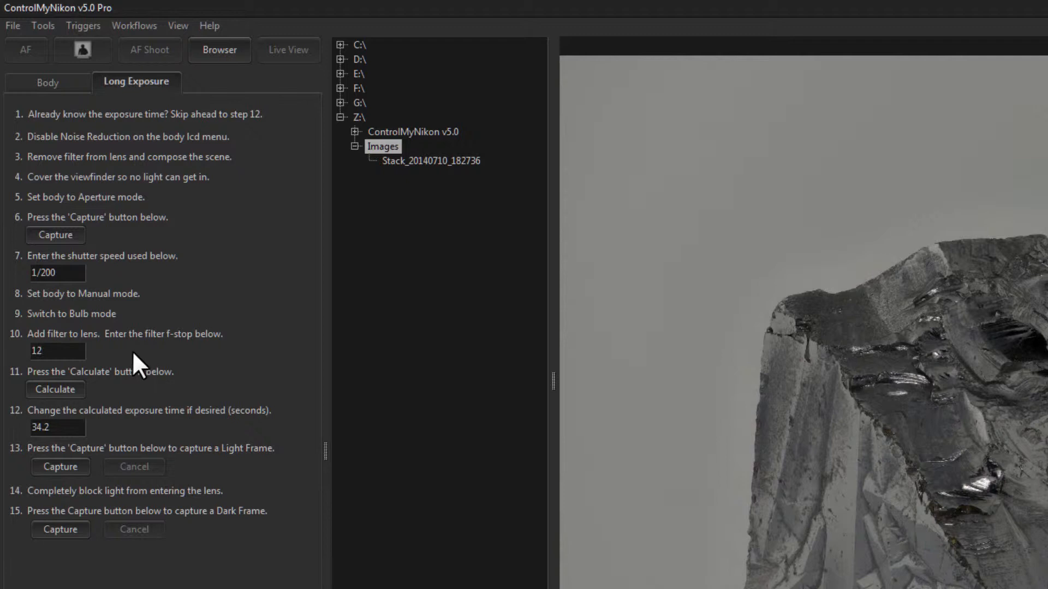
{"action": "left_click", "coordinate": [48, 83]}
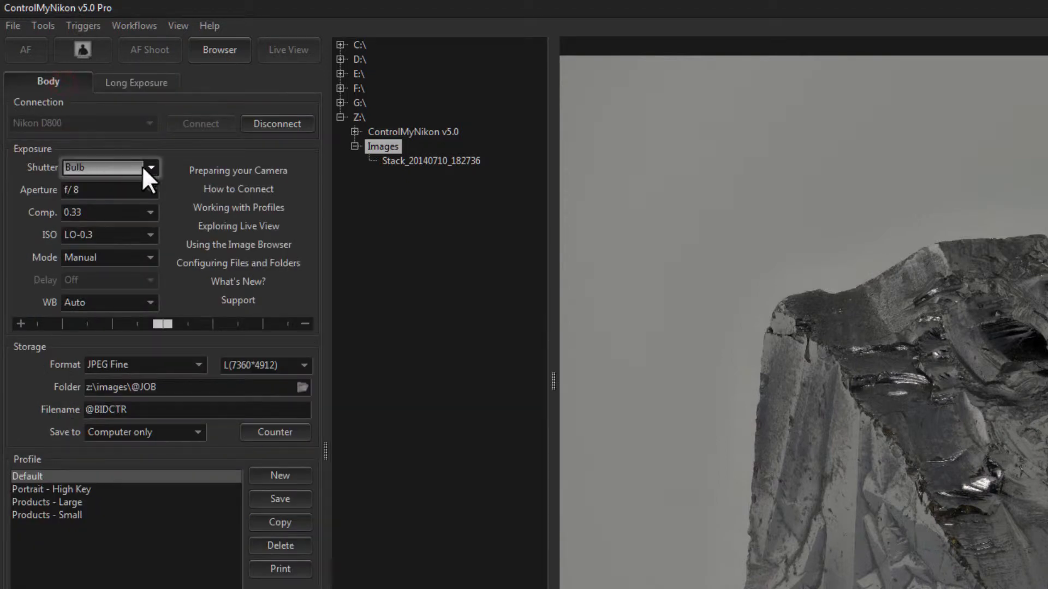
{"action": "mouse_move", "coordinate": [155, 180]}
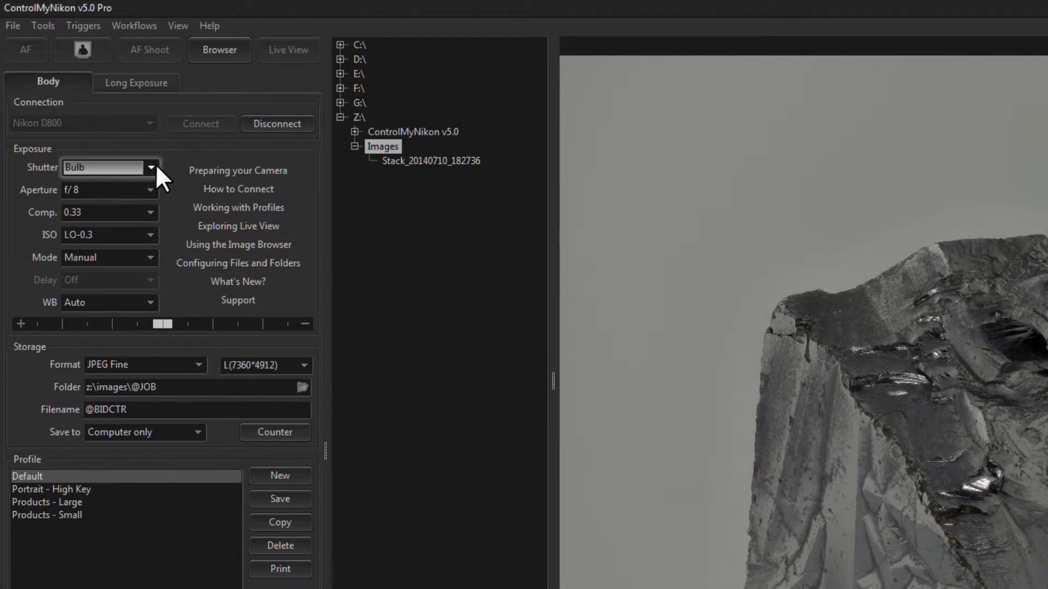
{"action": "left_click", "coordinate": [152, 168]}
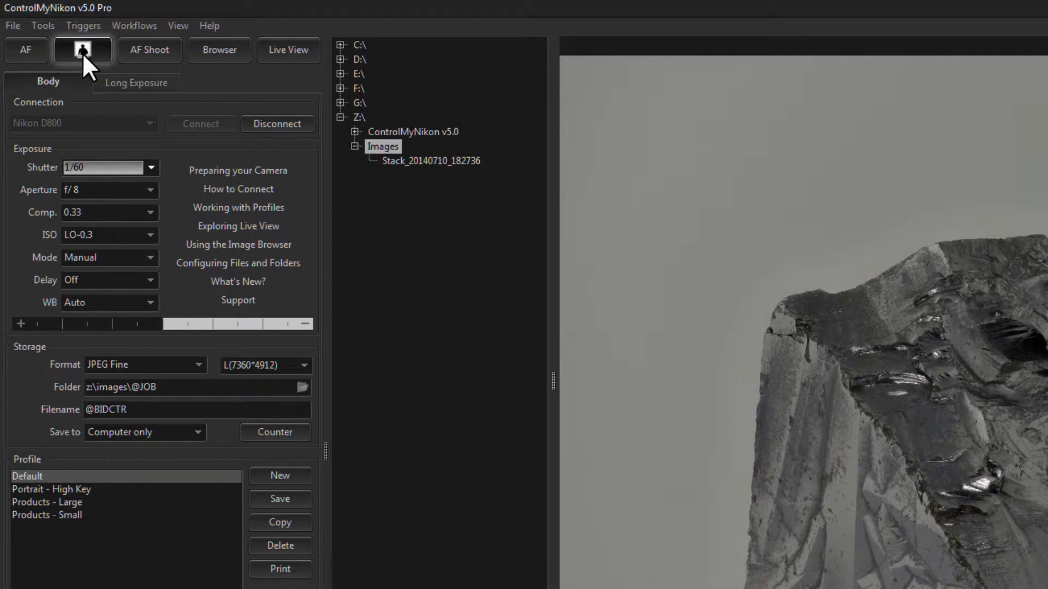
{"action": "mouse_move", "coordinate": [88, 79]}
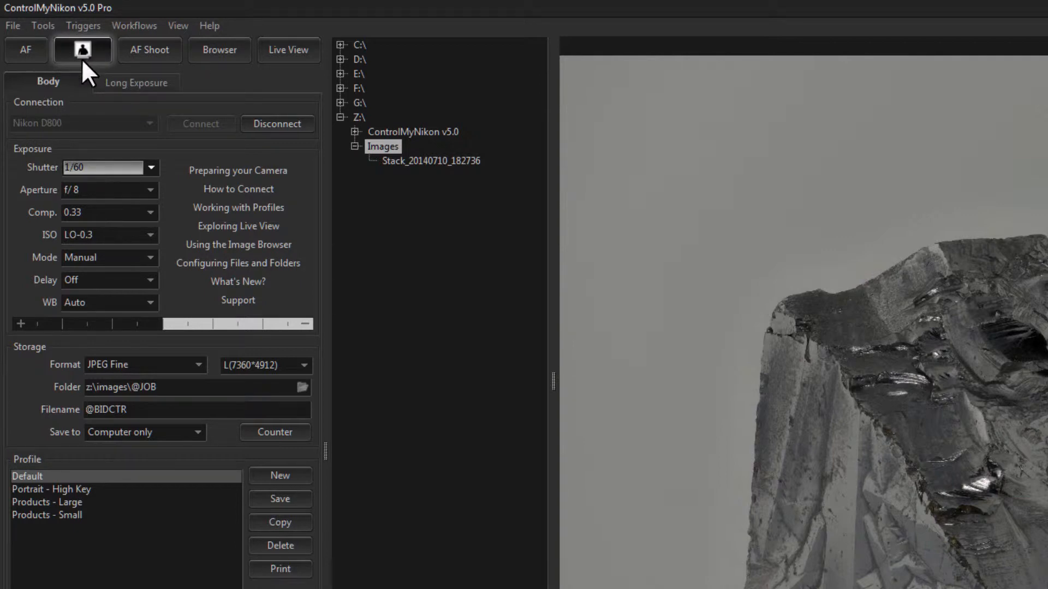
{"action": "left_click", "coordinate": [42, 26]}
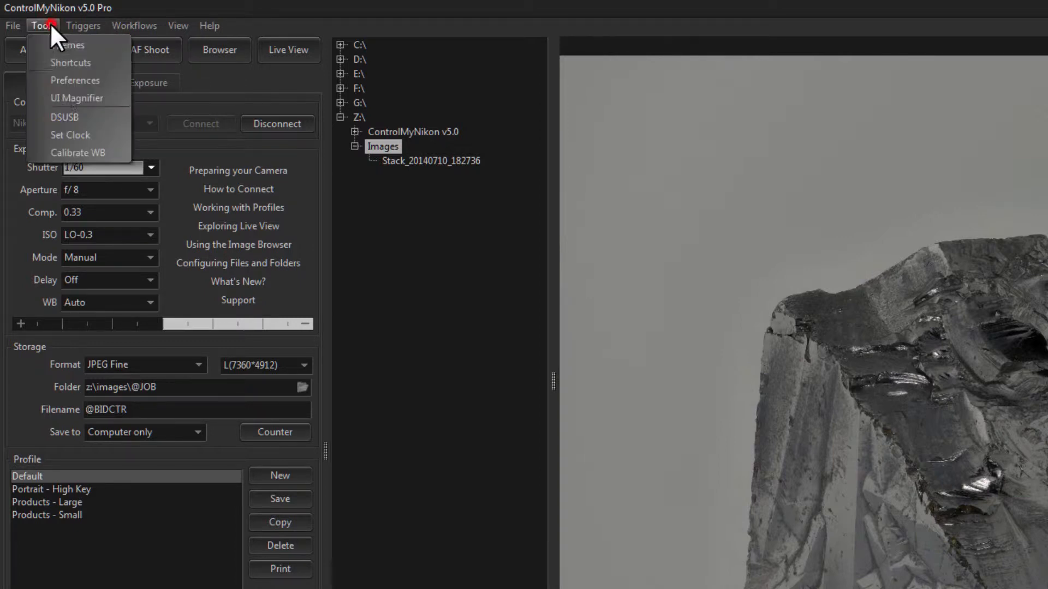
{"action": "mouse_move", "coordinate": [88, 133]}
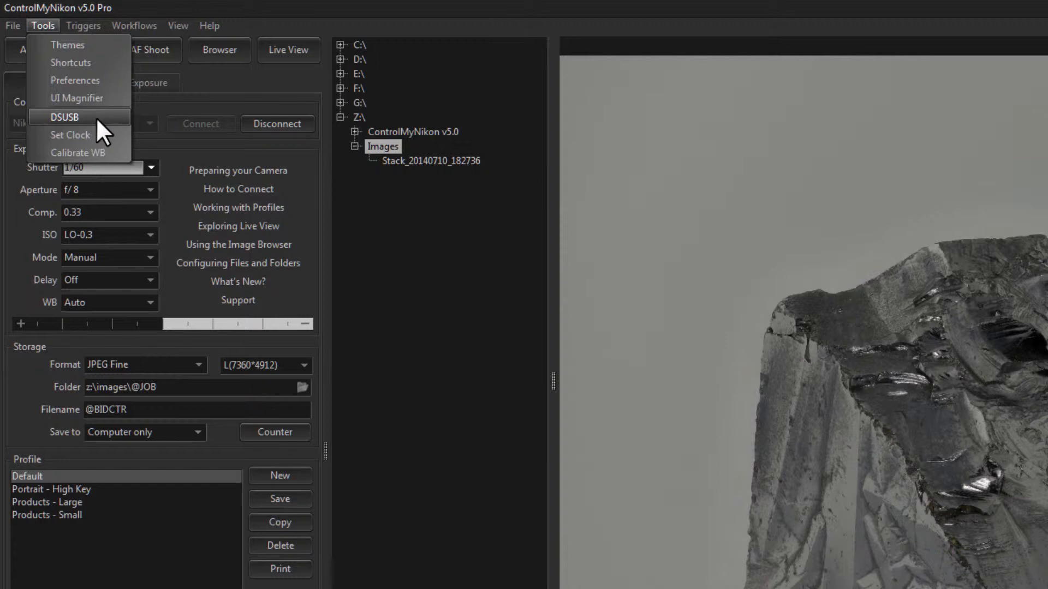
{"action": "left_click", "coordinate": [79, 51]}
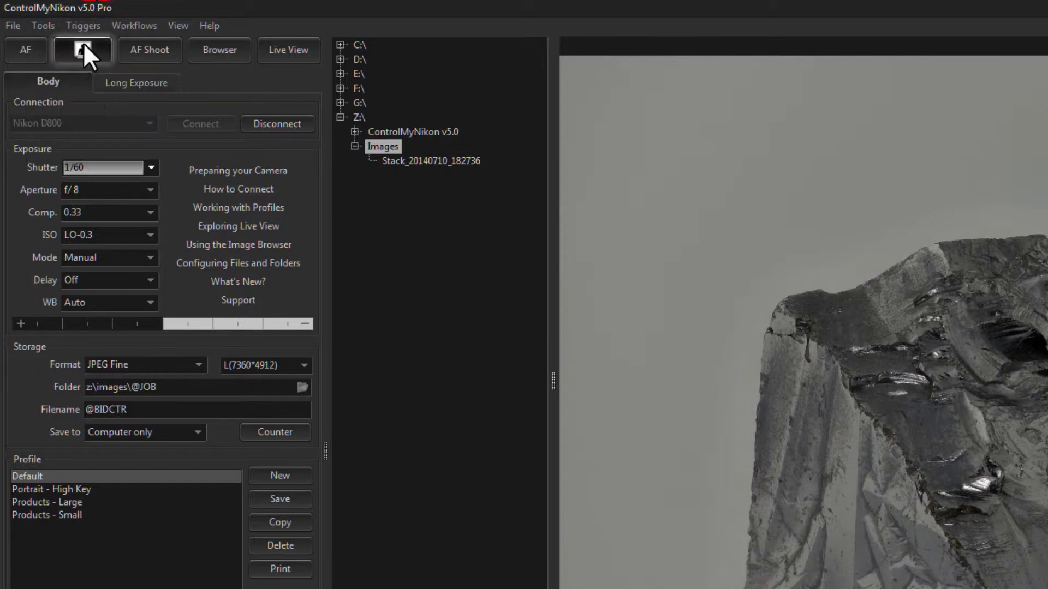
{"action": "mouse_move", "coordinate": [99, 71]}
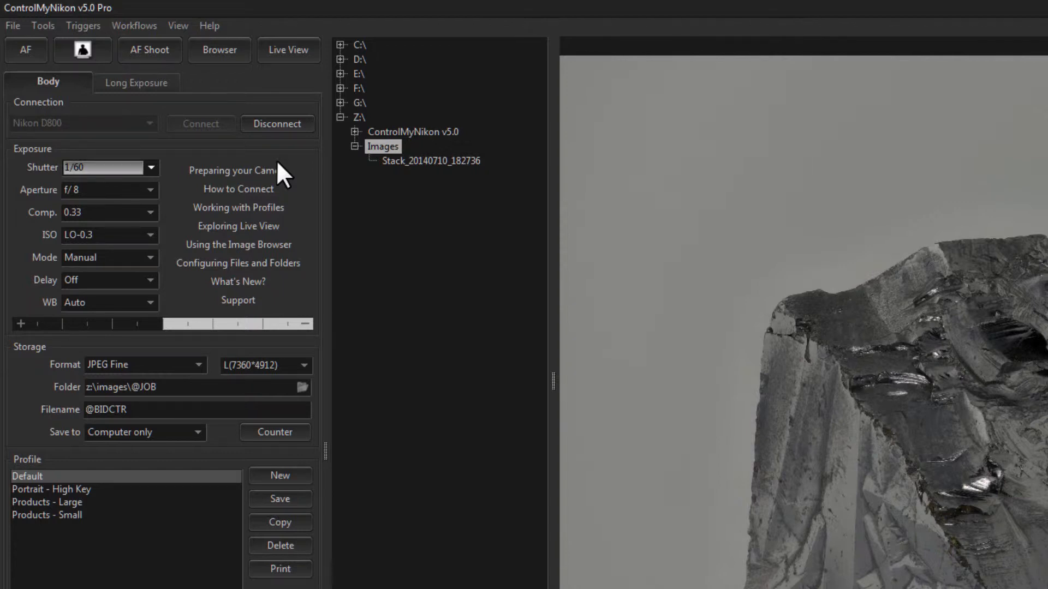
{"action": "mouse_move", "coordinate": [406, 319]}
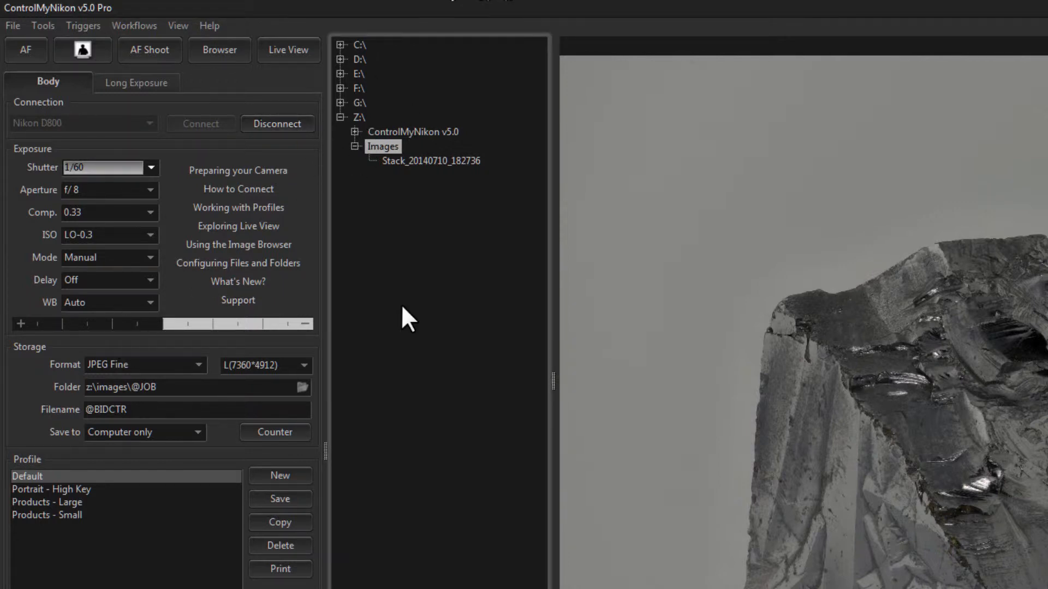
{"action": "mouse_move", "coordinate": [143, 96]}
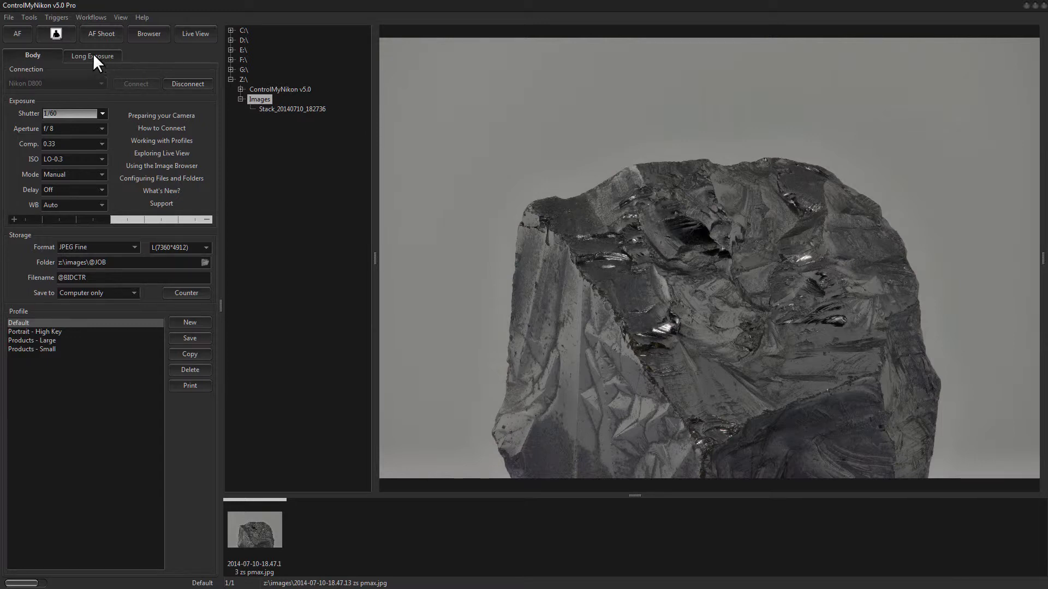
Step: Enable DSUSB shutter control under Tools and choose the Long Exposure workflow
{"action": "left_click", "coordinate": [61, 18]}
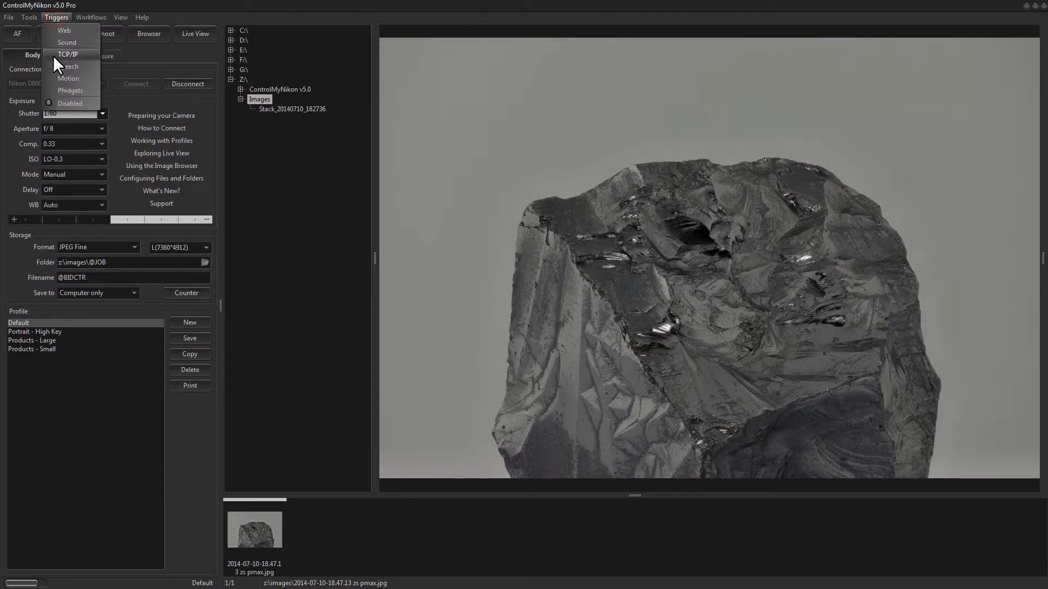
{"action": "left_click", "coordinate": [27, 18]}
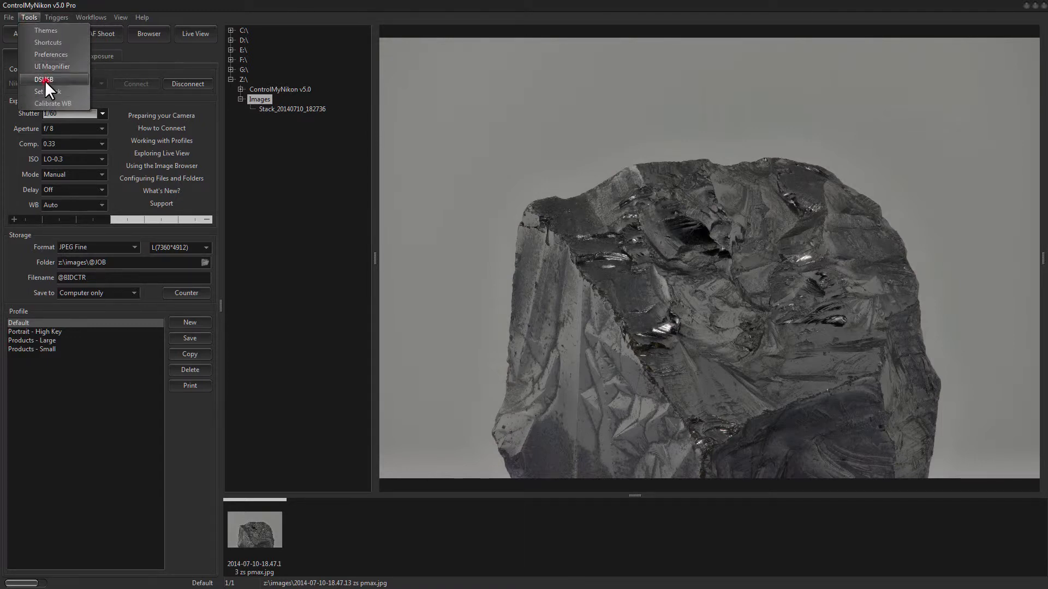
{"action": "left_click", "coordinate": [90, 17]}
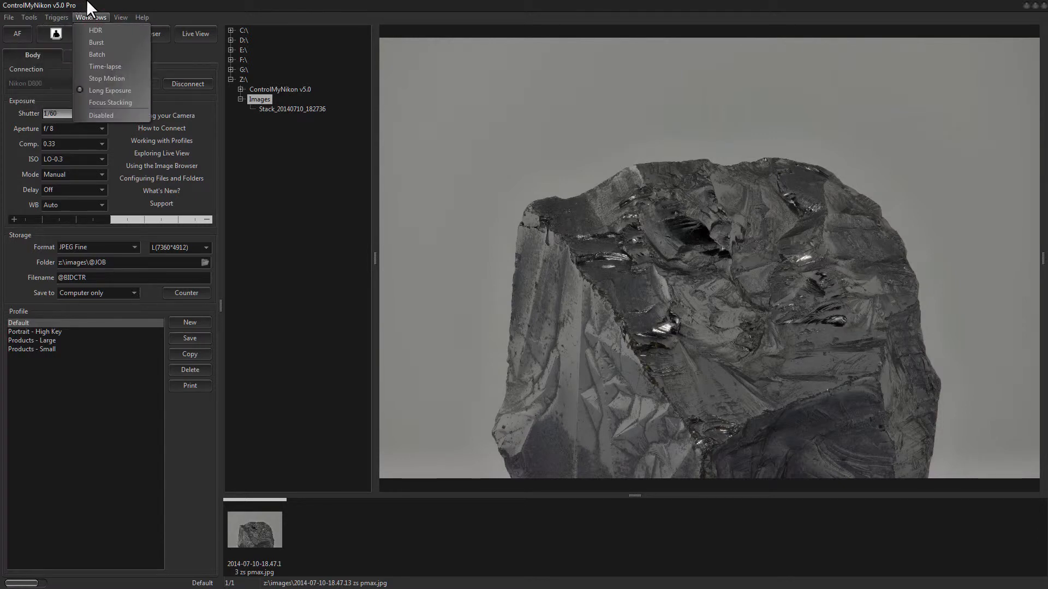
{"action": "left_click", "coordinate": [110, 89]}
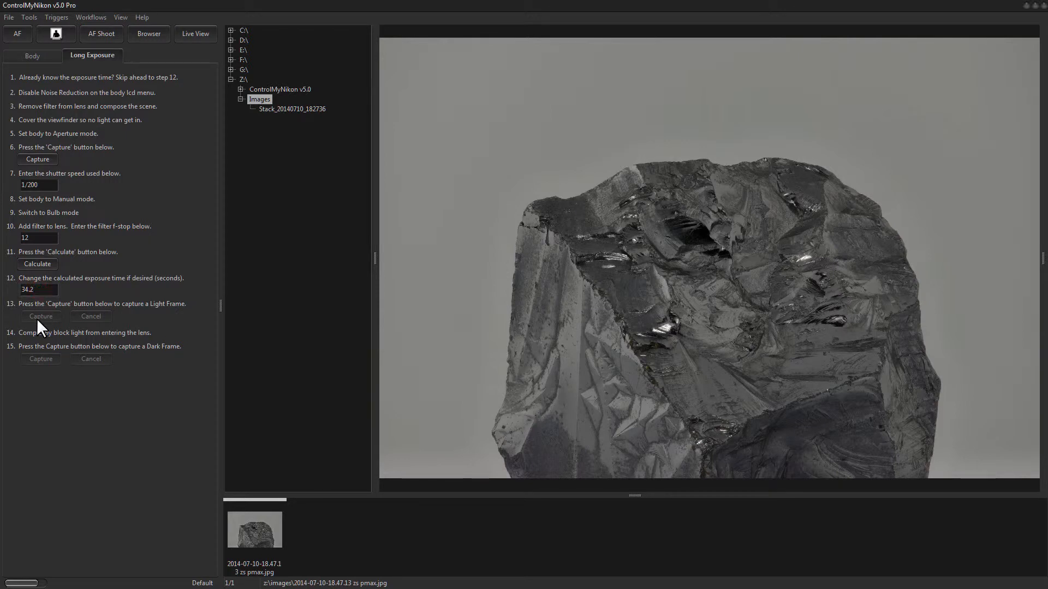
Step: Set the camera's shutter speed to Bulb on the Body settings
{"action": "left_click", "coordinate": [33, 56]}
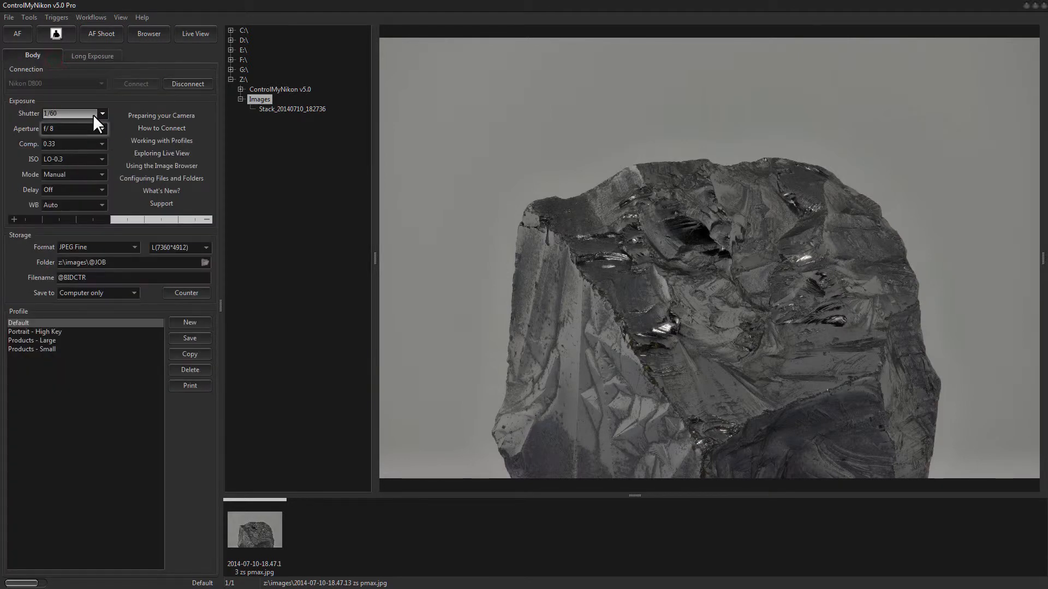
{"action": "left_click", "coordinate": [103, 113]}
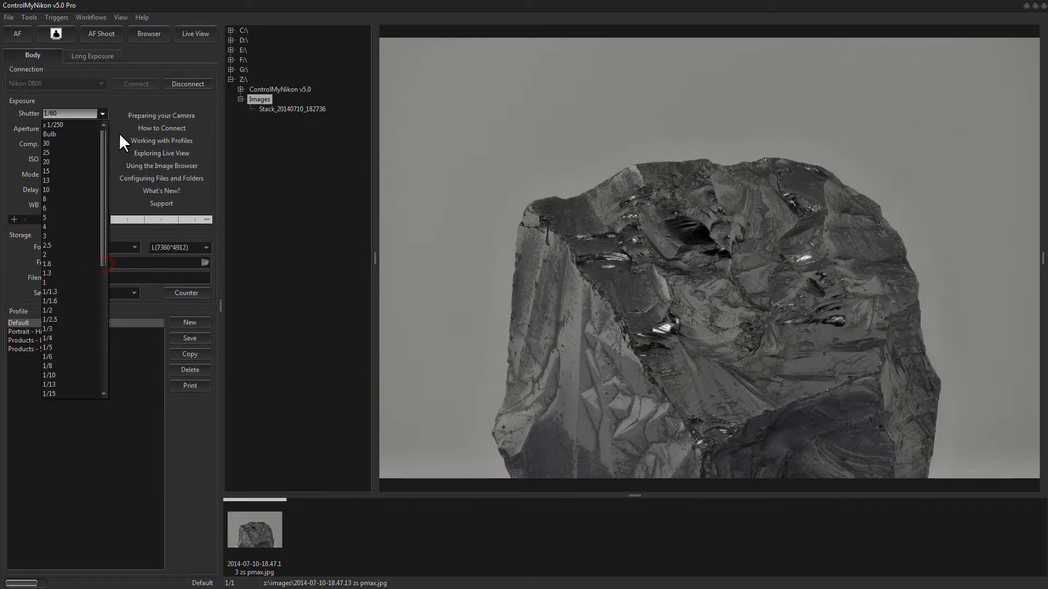
{"action": "left_click", "coordinate": [92, 55]}
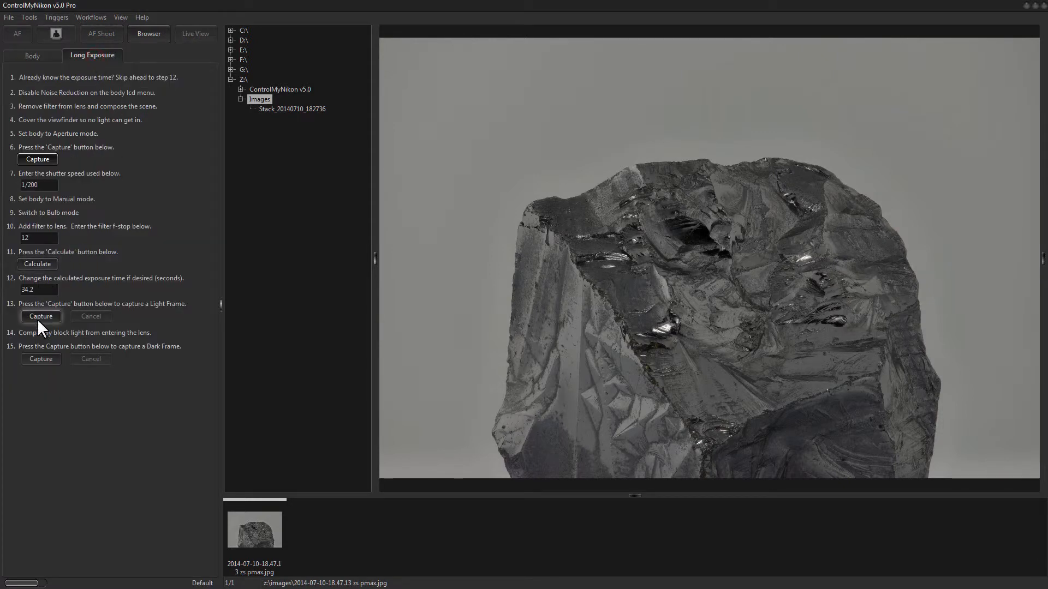
{"action": "mouse_move", "coordinate": [63, 89]}
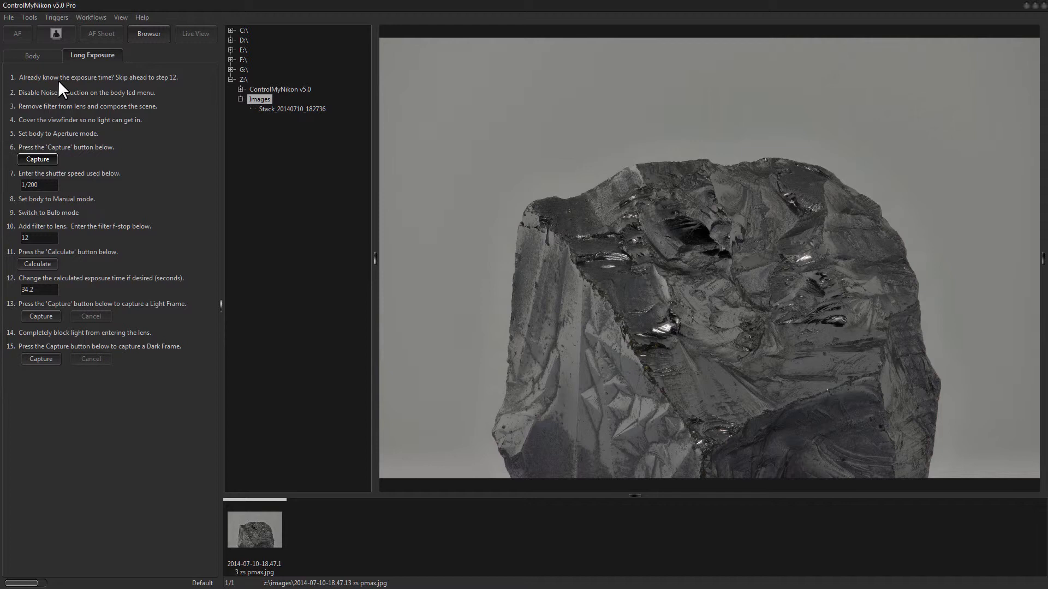
Step: Show the DSUSB help topic under Help > Integration
{"action": "left_click", "coordinate": [142, 18]}
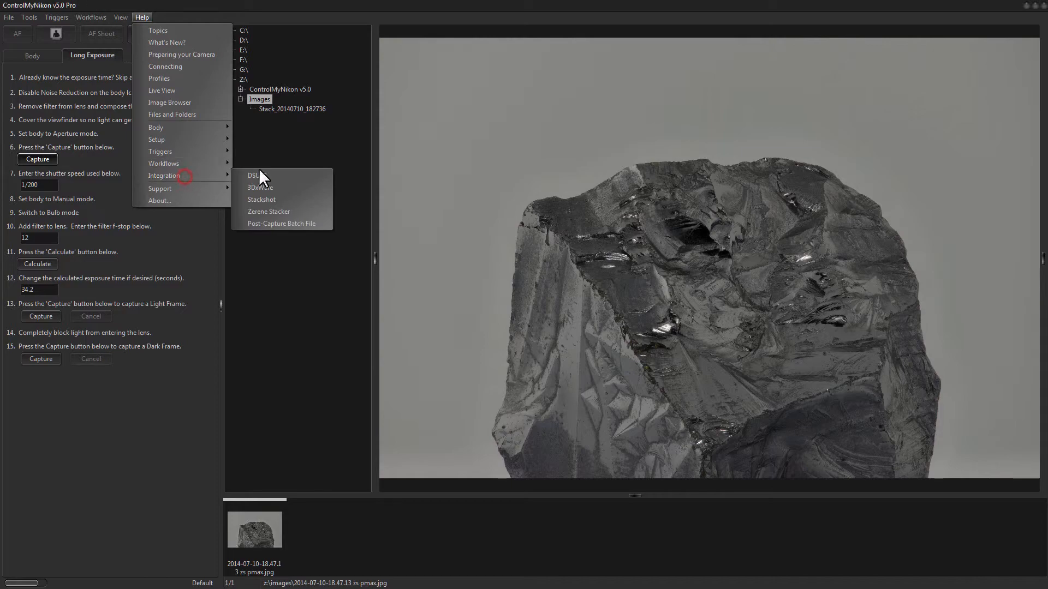
{"action": "left_click", "coordinate": [252, 176]}
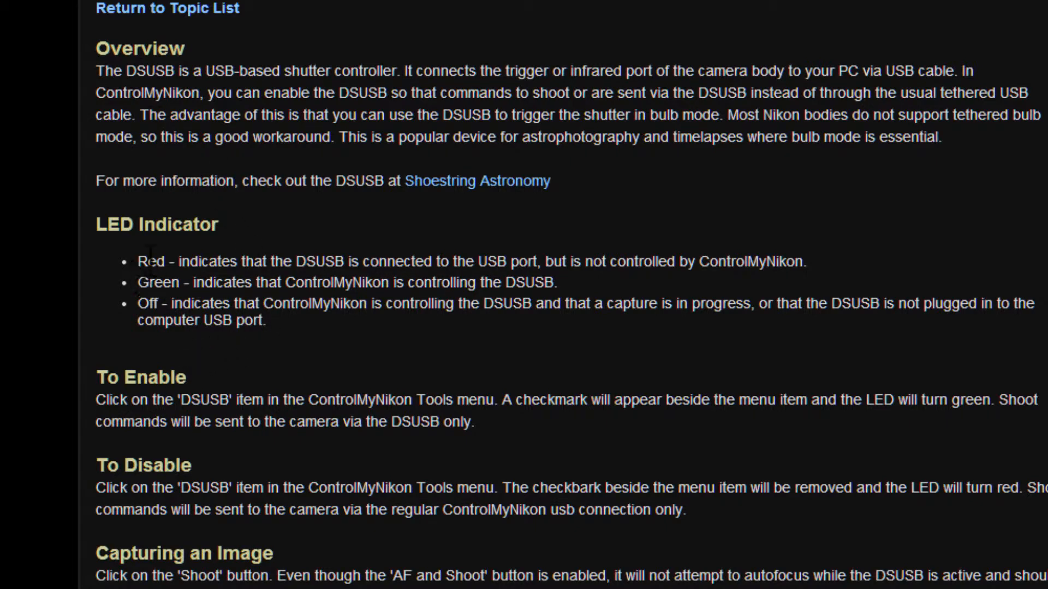
{"action": "mouse_move", "coordinate": [256, 269]}
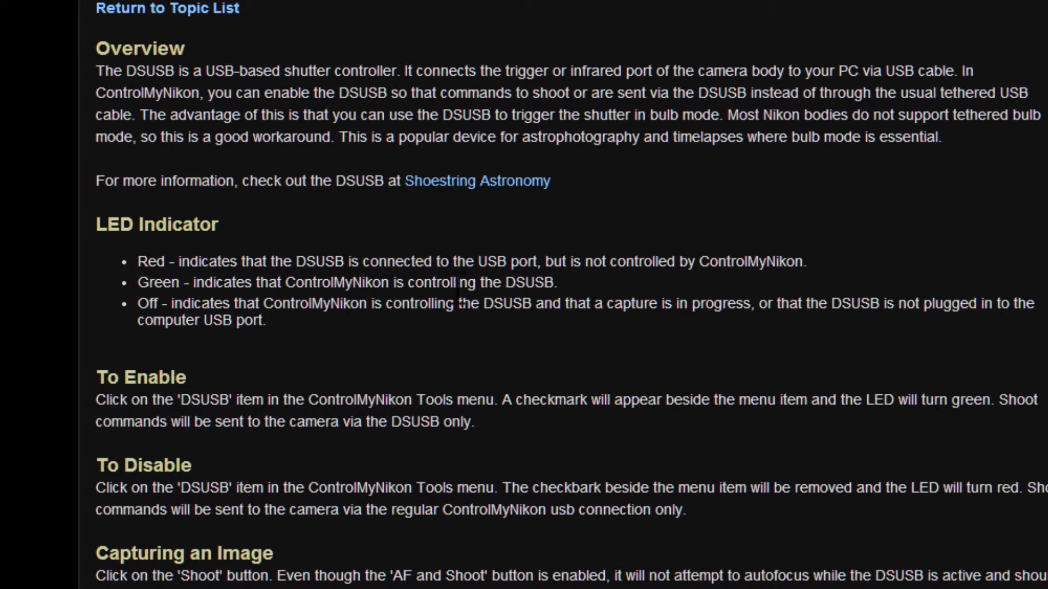
{"action": "mouse_move", "coordinate": [372, 334]}
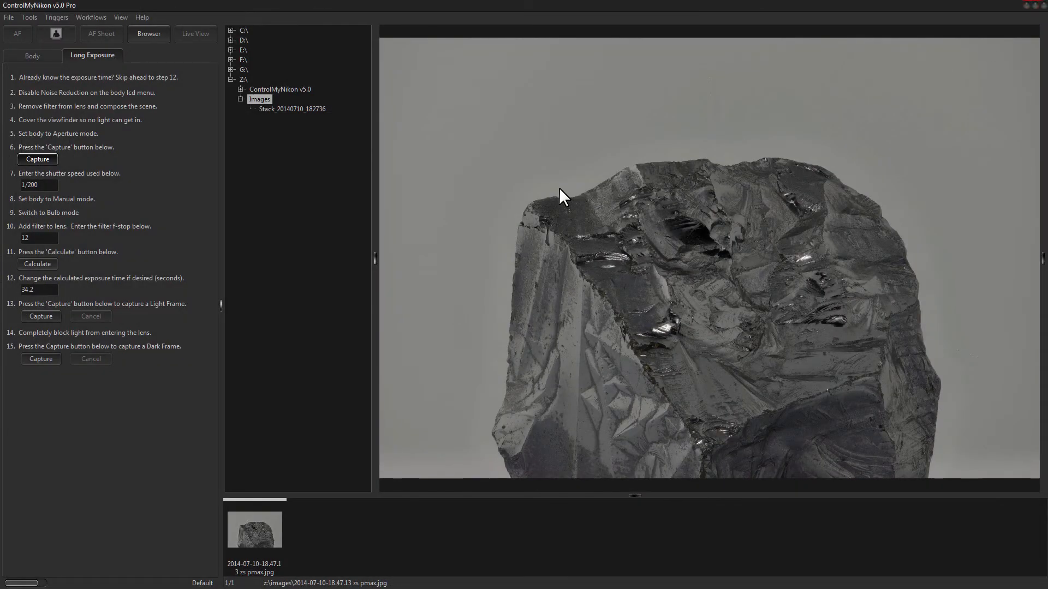
{"action": "mouse_move", "coordinate": [561, 190]}
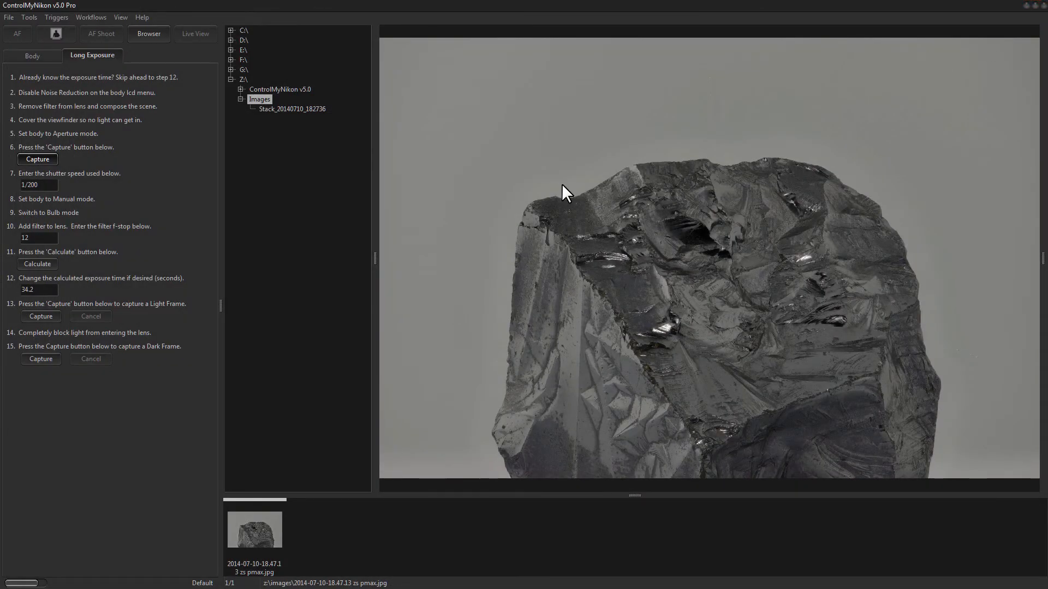